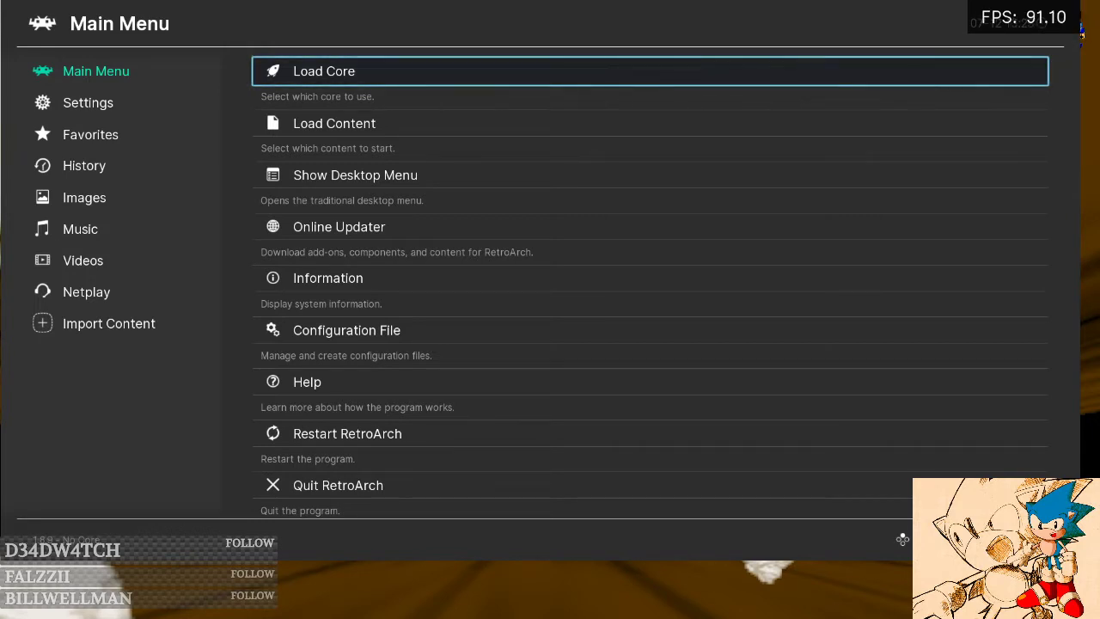
# Step: Browse through RetroArch's list of downloadable cores
pyautogui.press('Down')
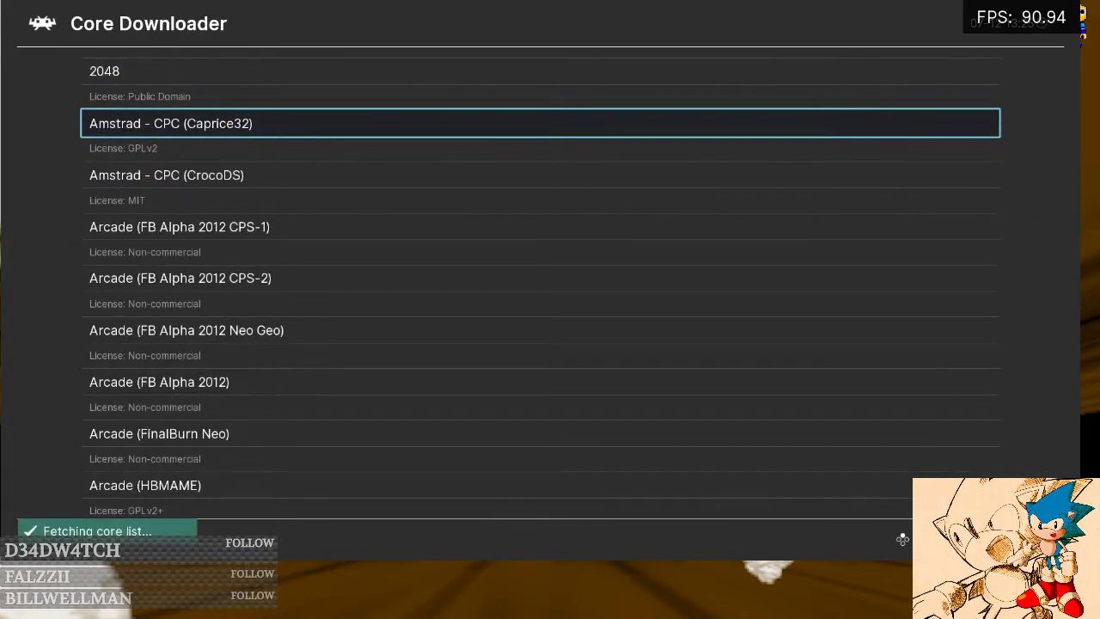
pyautogui.scroll(-3)
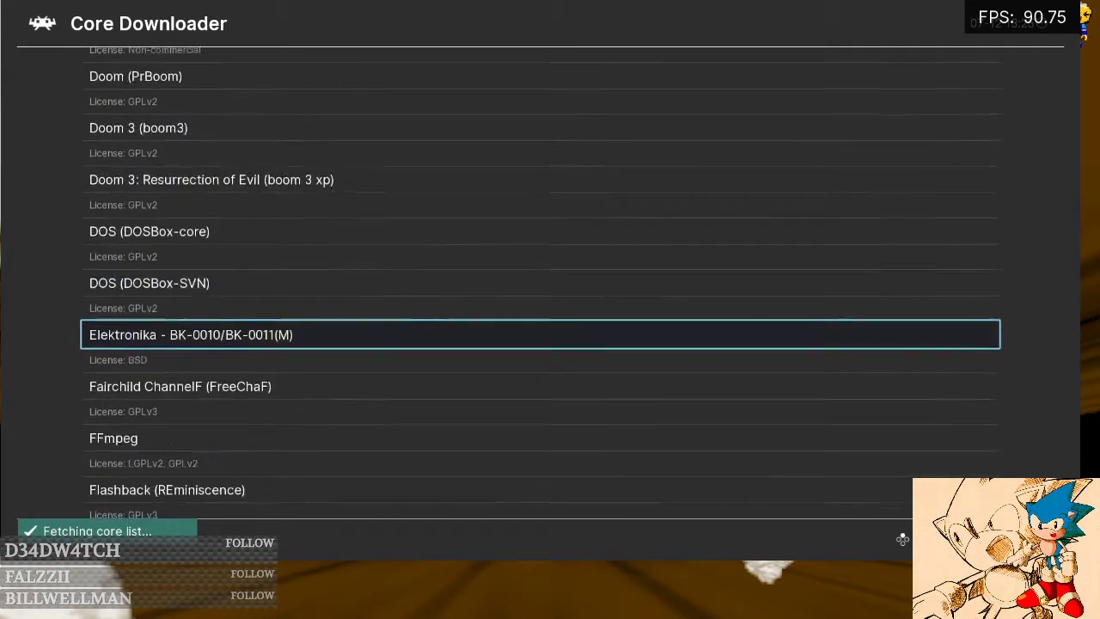
pyautogui.scroll(-3)
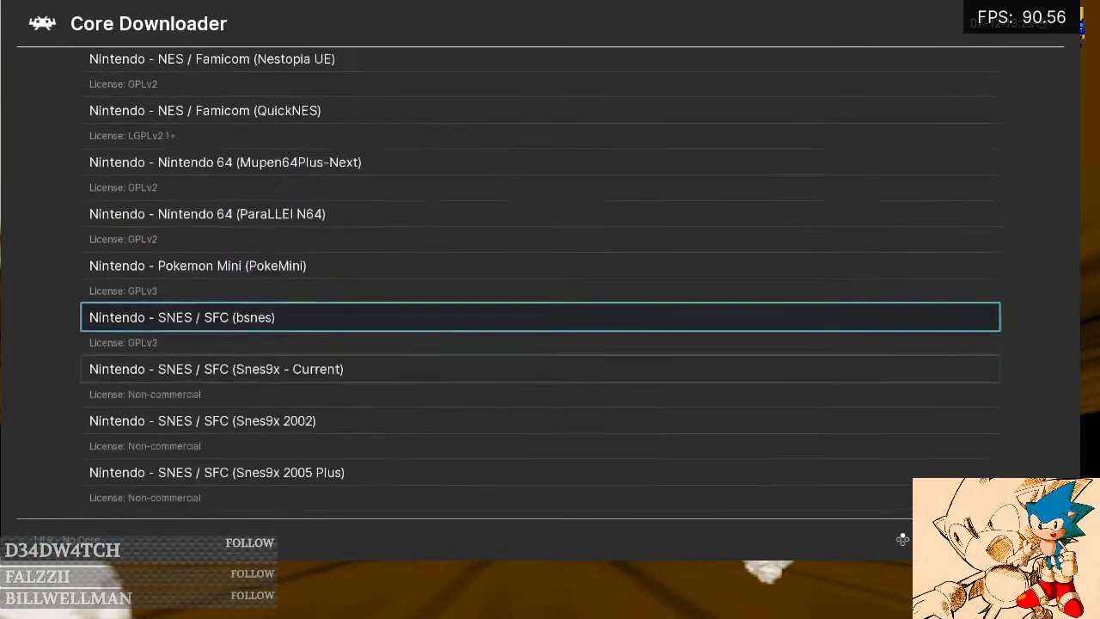
pyautogui.scroll(-3)
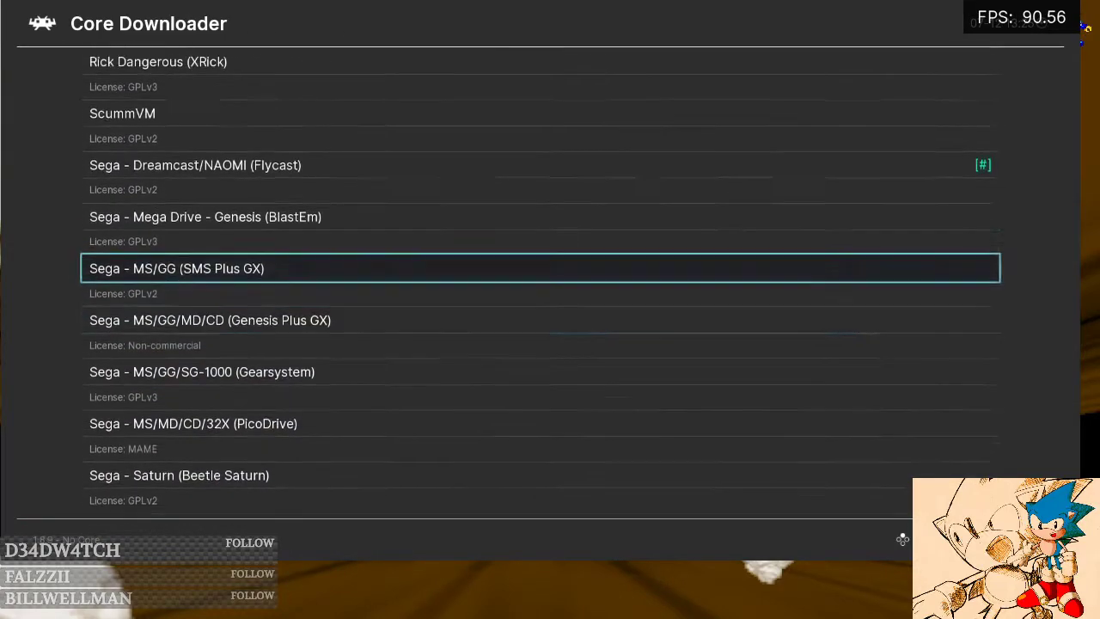
pyautogui.scroll(3)
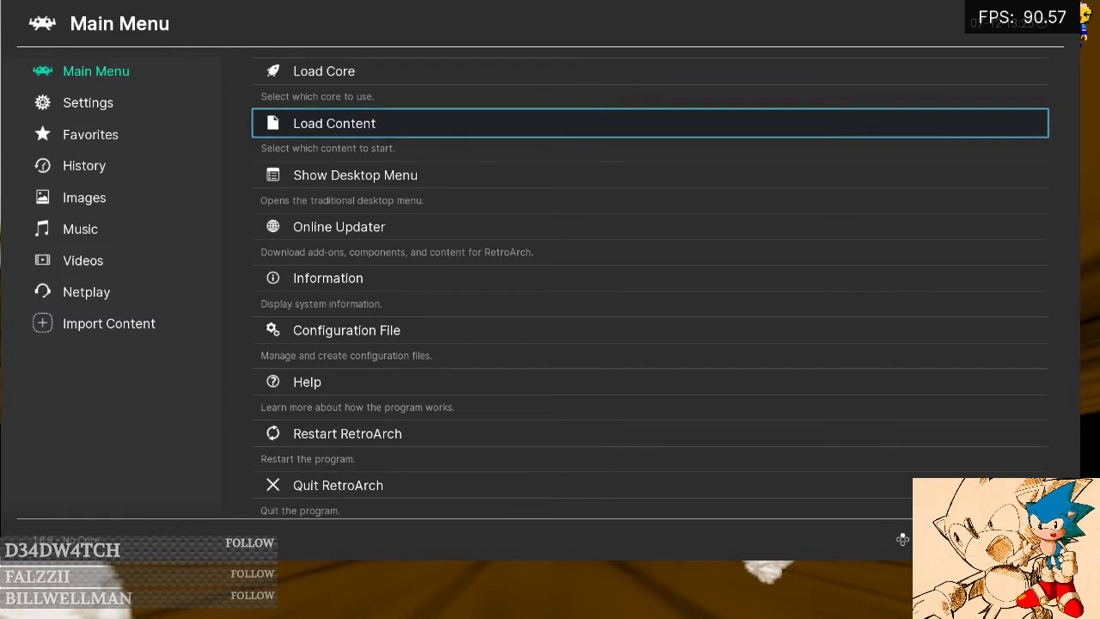
# Step: Show the Dreamcast .cdi disc images in D:\Program Files\RetroArch\downloads
pyautogui.click(354, 175)
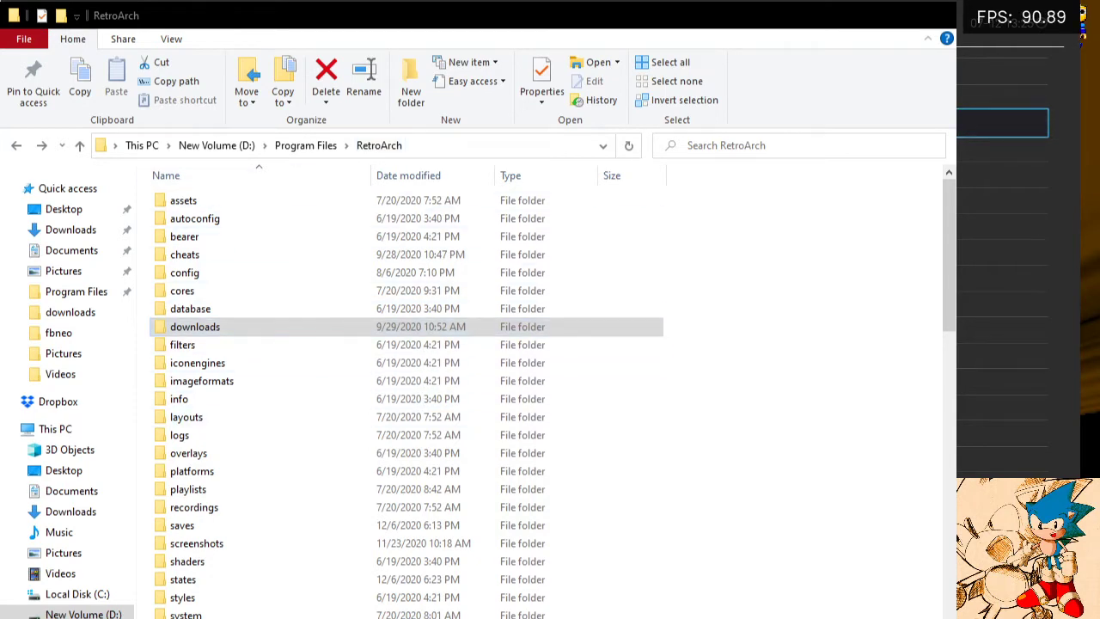
pyautogui.doubleClick(196, 327)
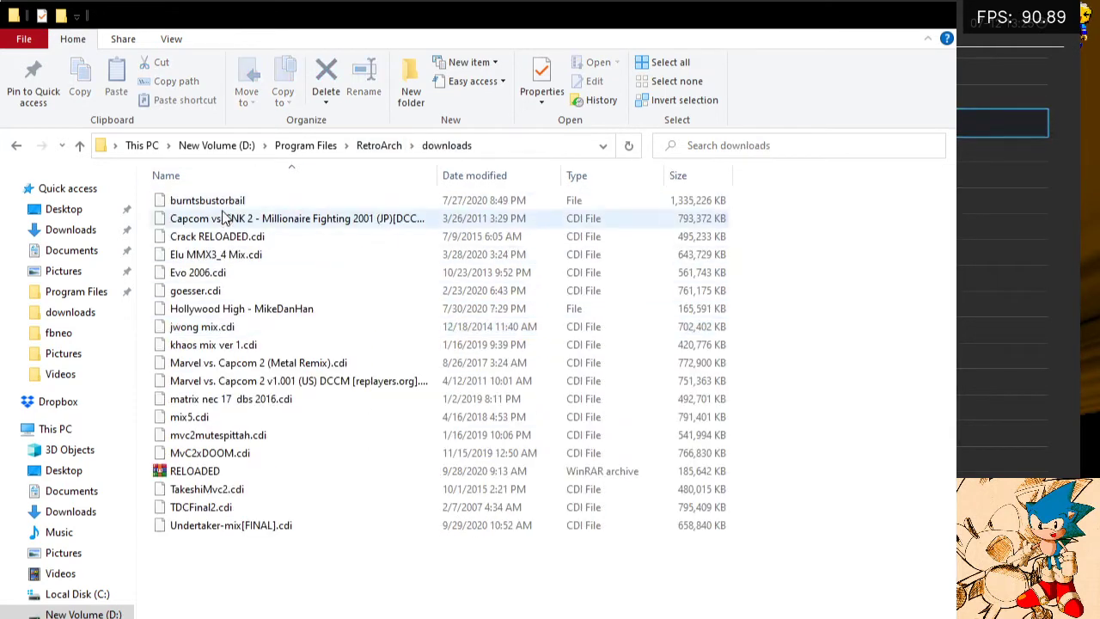
pyautogui.click(217, 255)
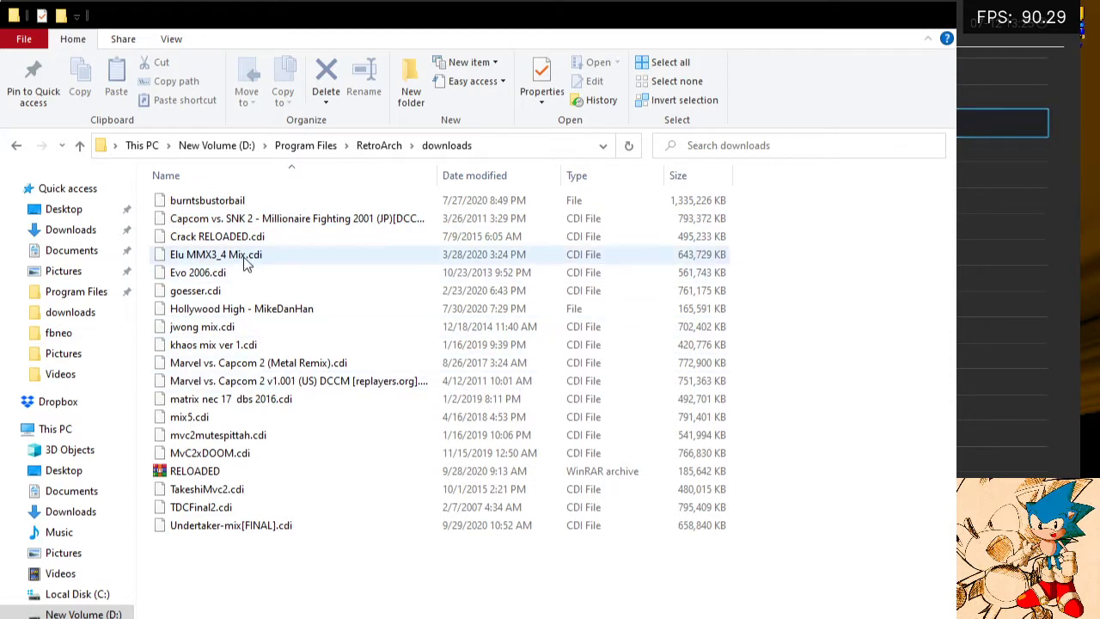
pyautogui.click(216, 435)
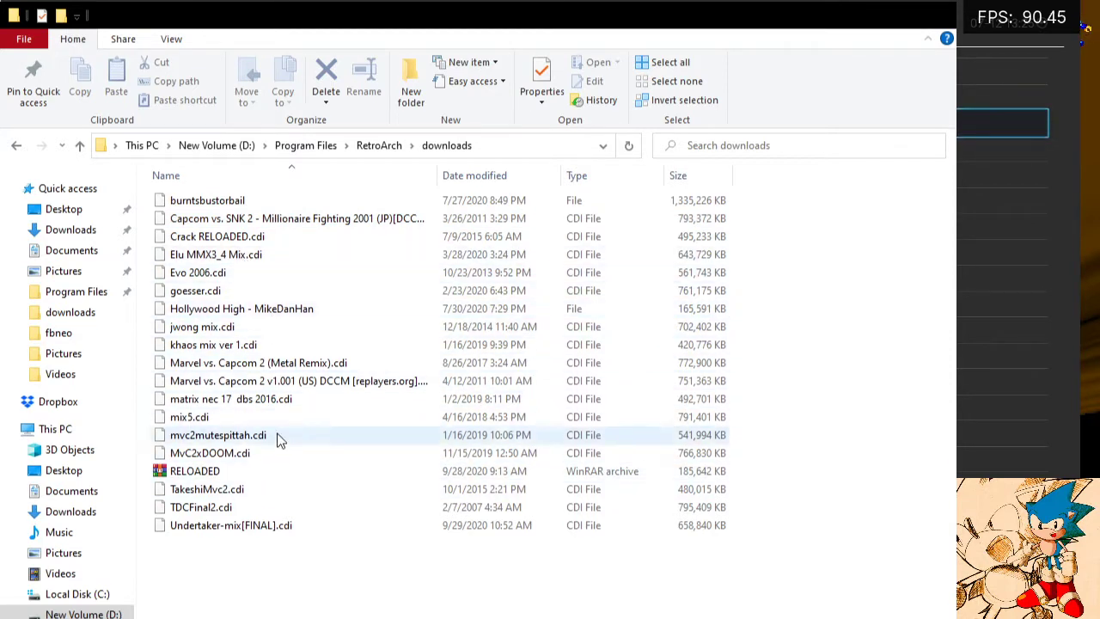
pyautogui.moveTo(241, 309)
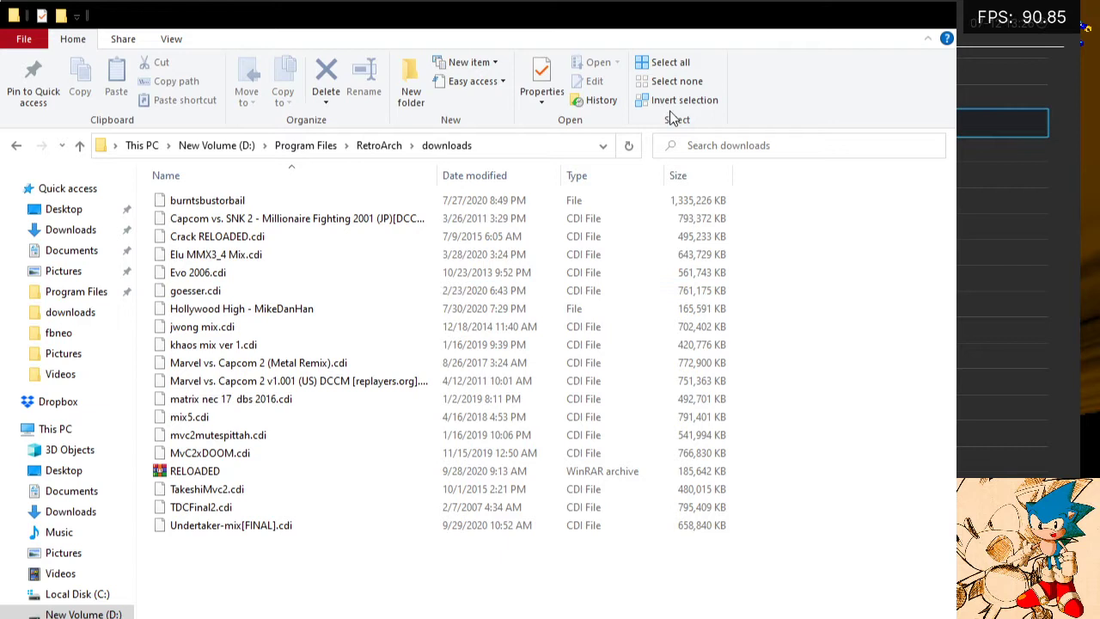
pyautogui.moveTo(867, 24)
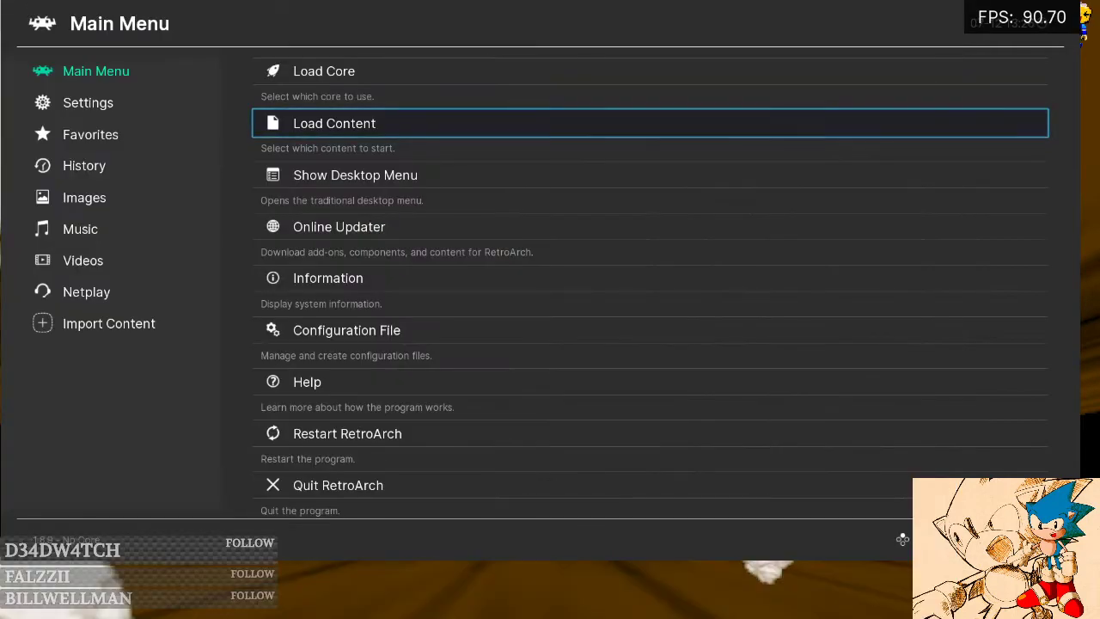
pyautogui.moveTo(145, 418)
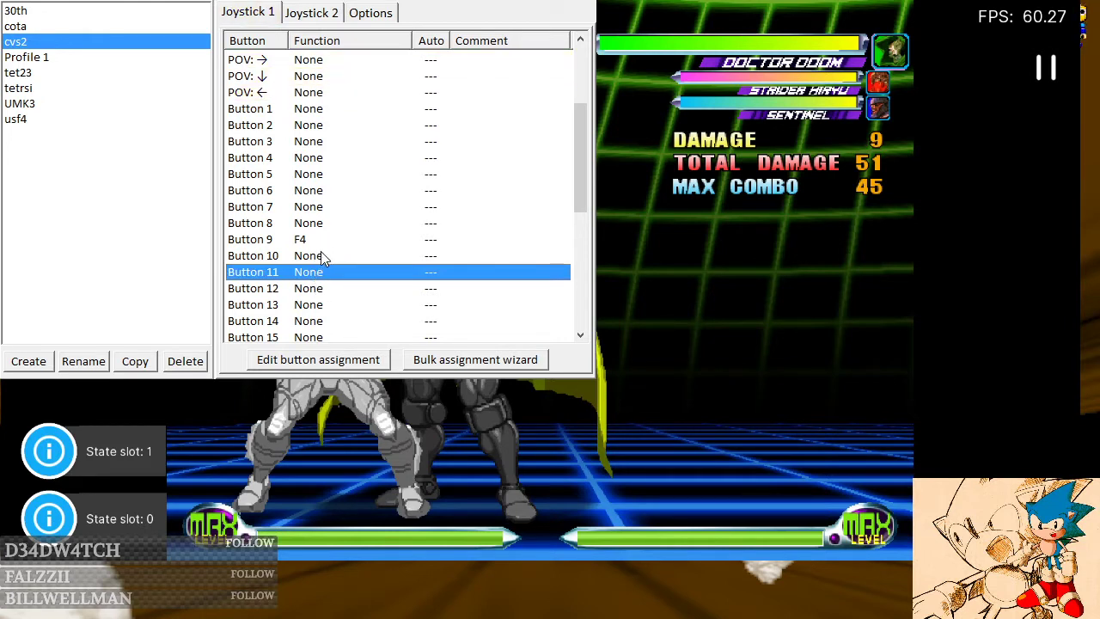
pyautogui.moveTo(325, 249)
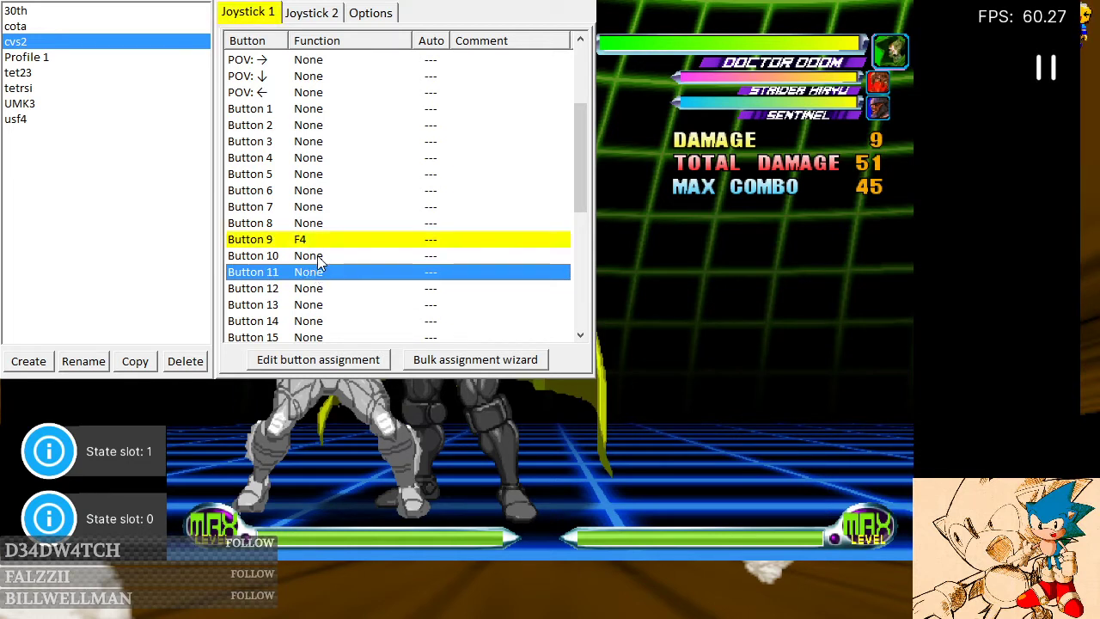
pyautogui.moveTo(310, 276)
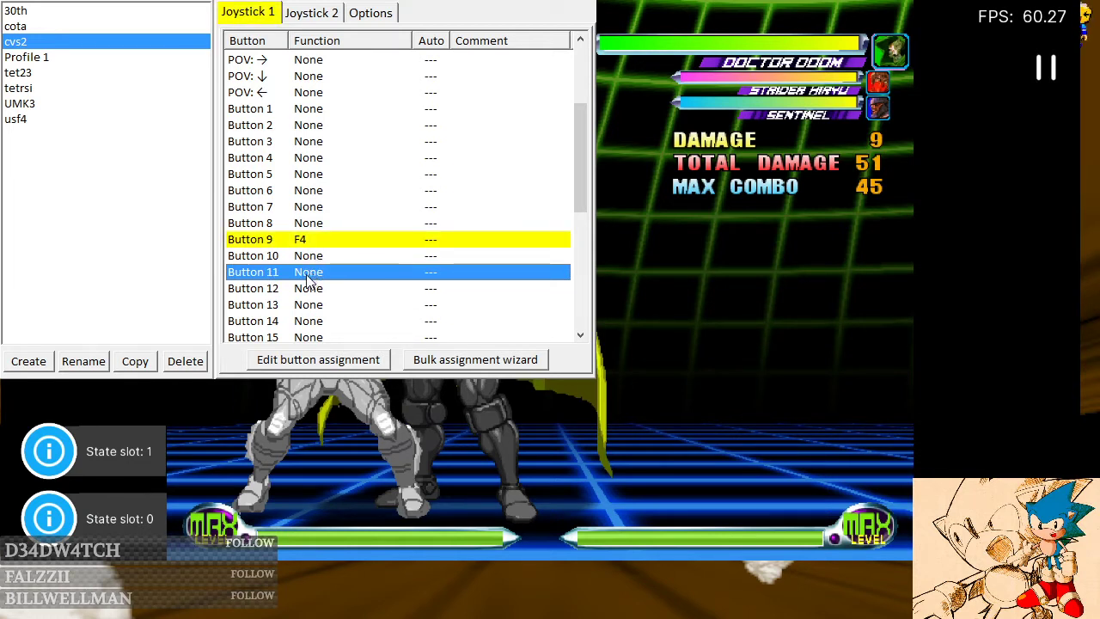
# Step: Select Button 11 in the mvs2 JoyToKey profile after assigning F4 to Button 9
pyautogui.click(251, 272)
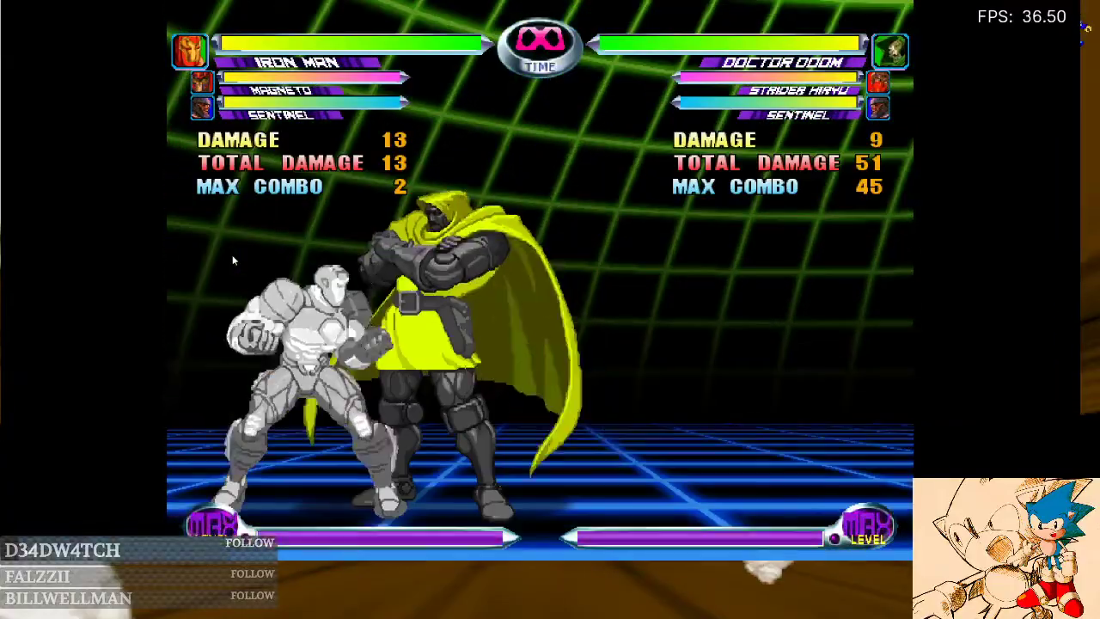
# Step: Trigger the F4 save-state hotkey during the Marvel vs. Capcom 2 match
pyautogui.press('F4')
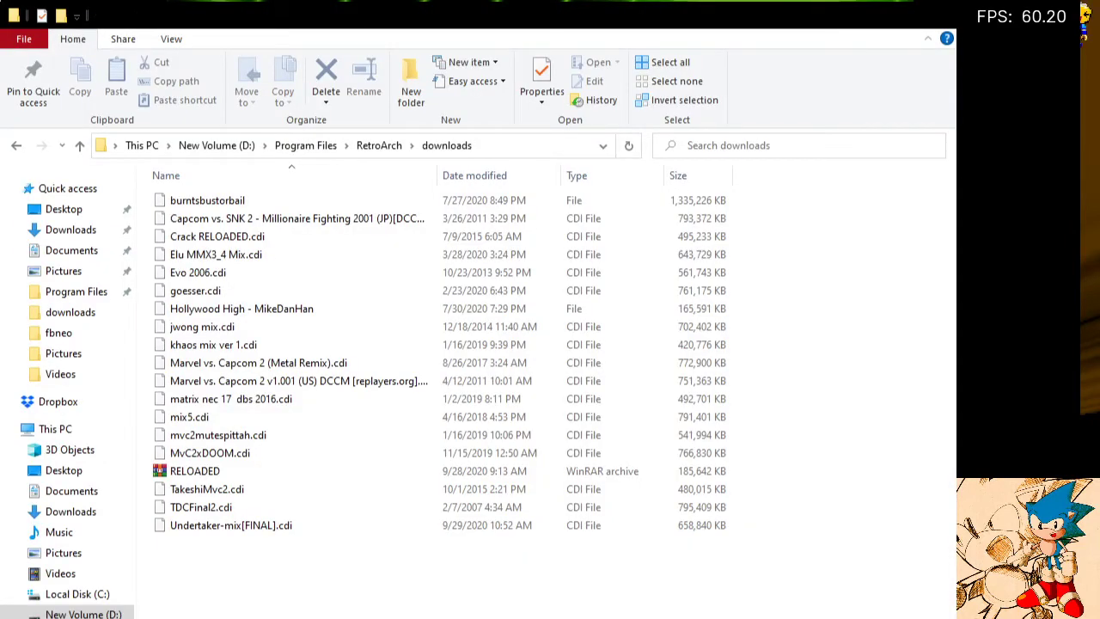
# Step: Show the vmu_save_A1–D1.bin unlock saves in RetroArch's system\dc folder
pyautogui.click(17, 145)
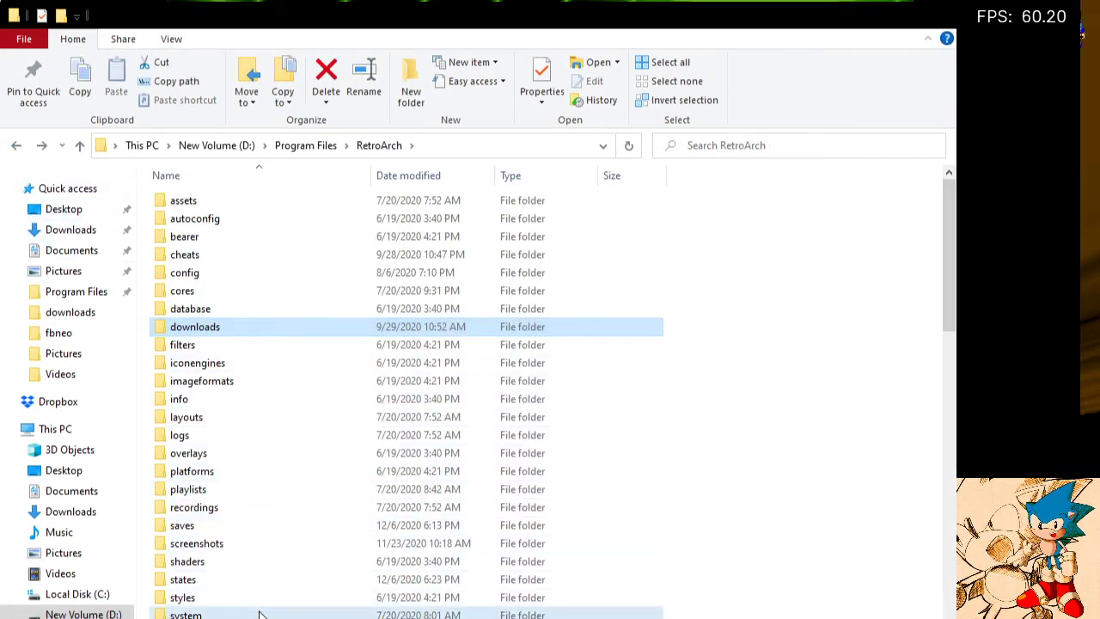
pyautogui.doubleClick(186, 614)
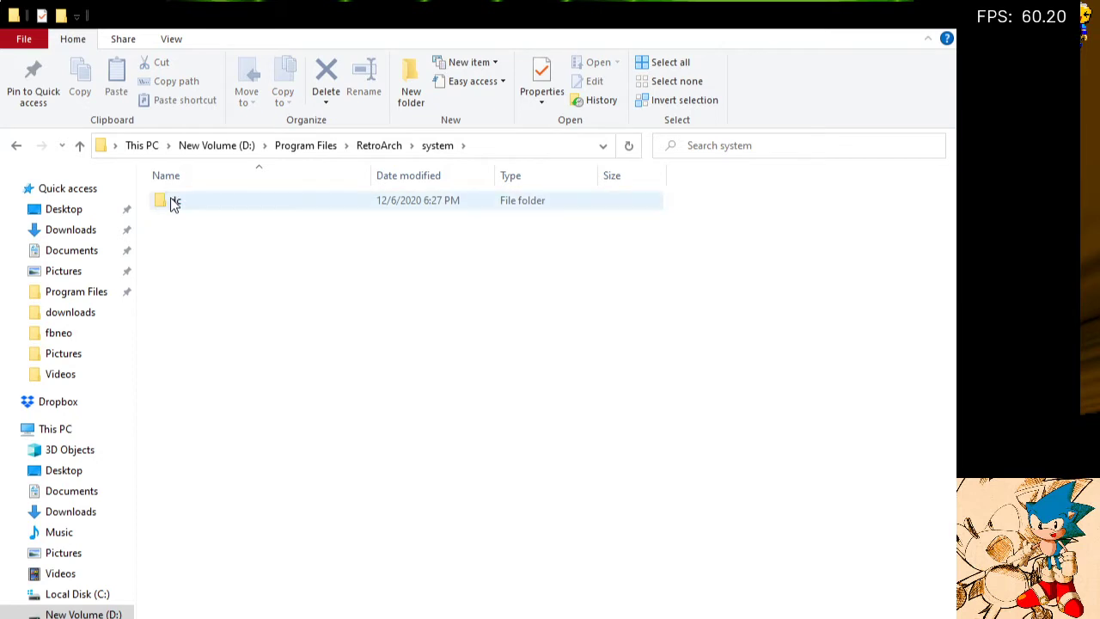
pyautogui.doubleClick(176, 199)
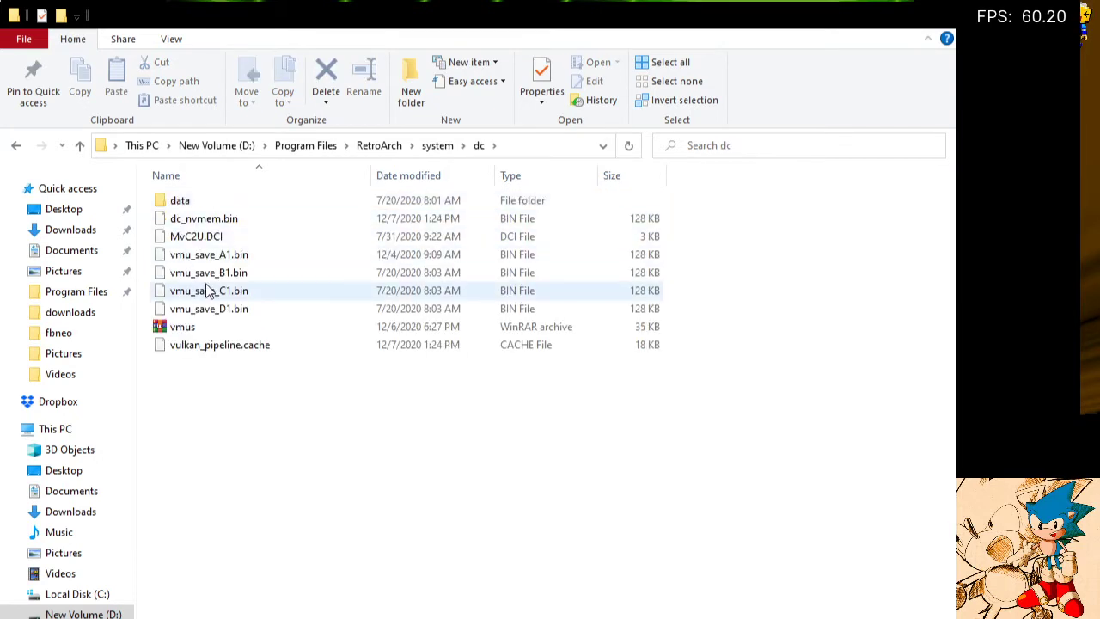
pyautogui.moveTo(288, 255)
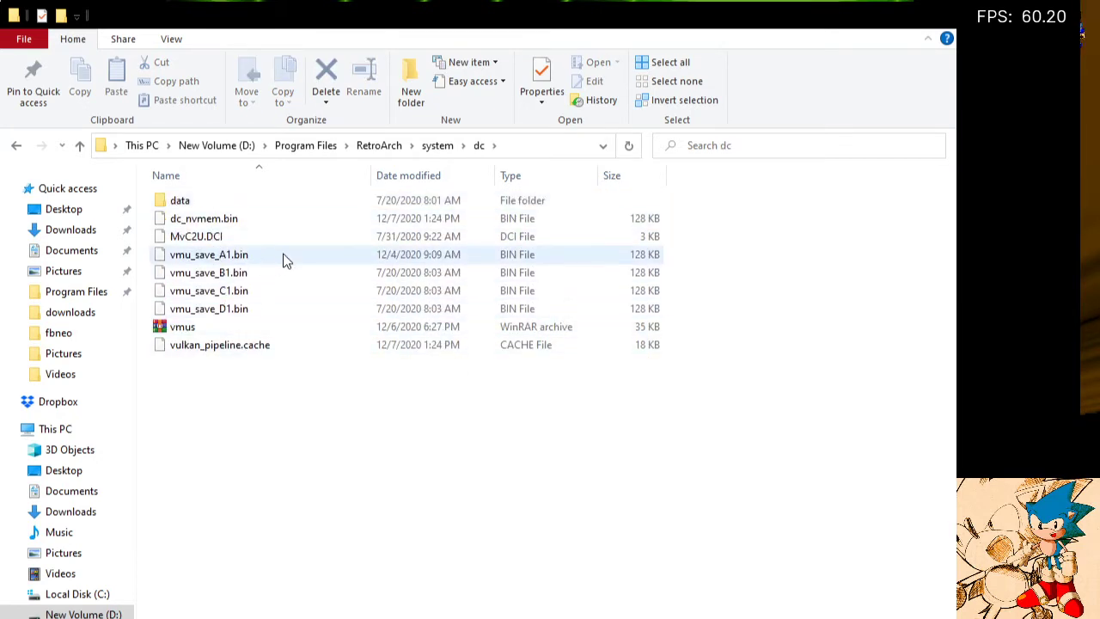
pyautogui.click(275, 378)
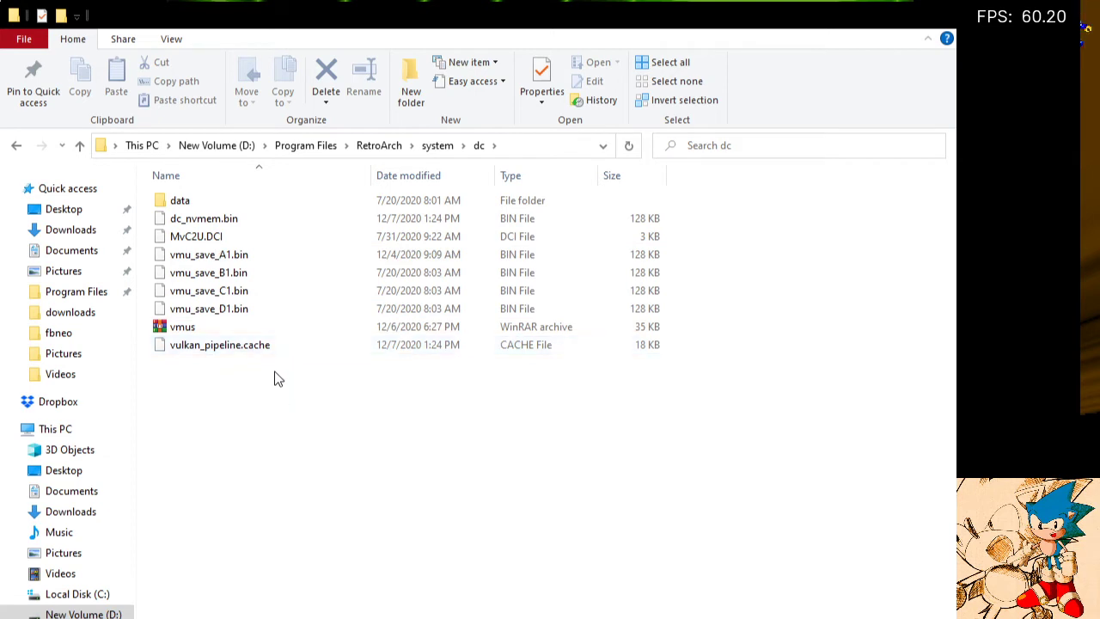
pyautogui.moveTo(275, 362)
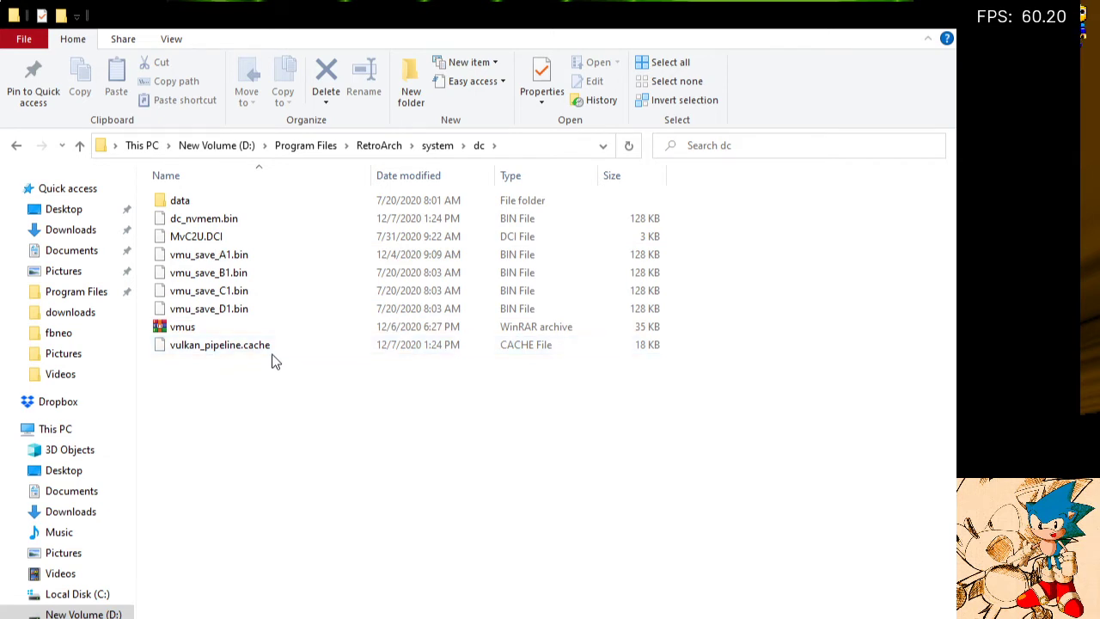
pyautogui.click(210, 309)
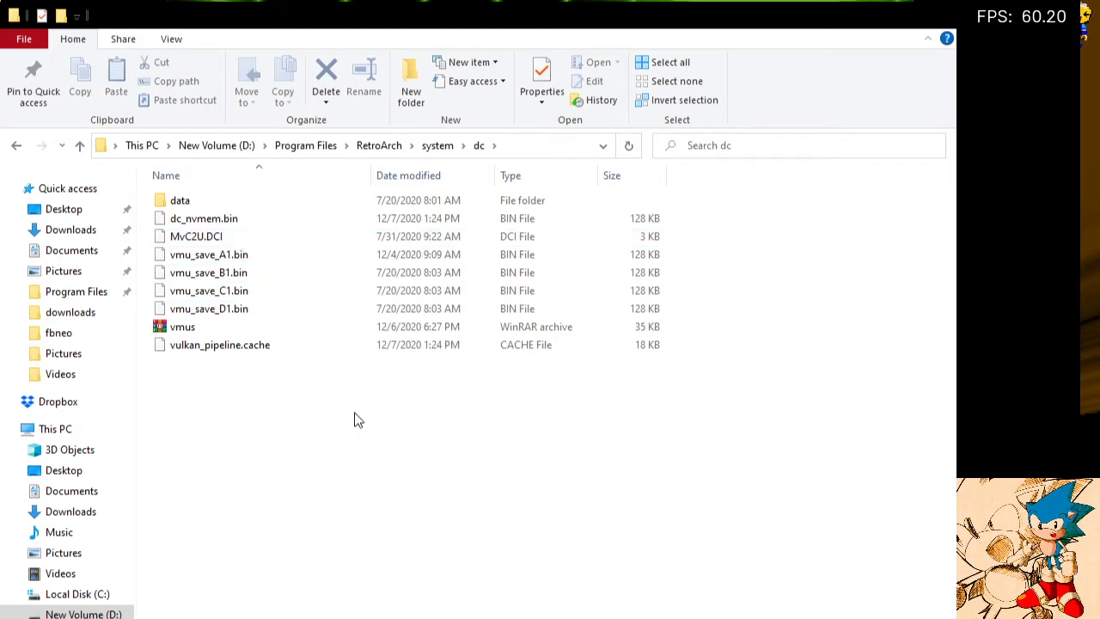
pyautogui.moveTo(340, 420)
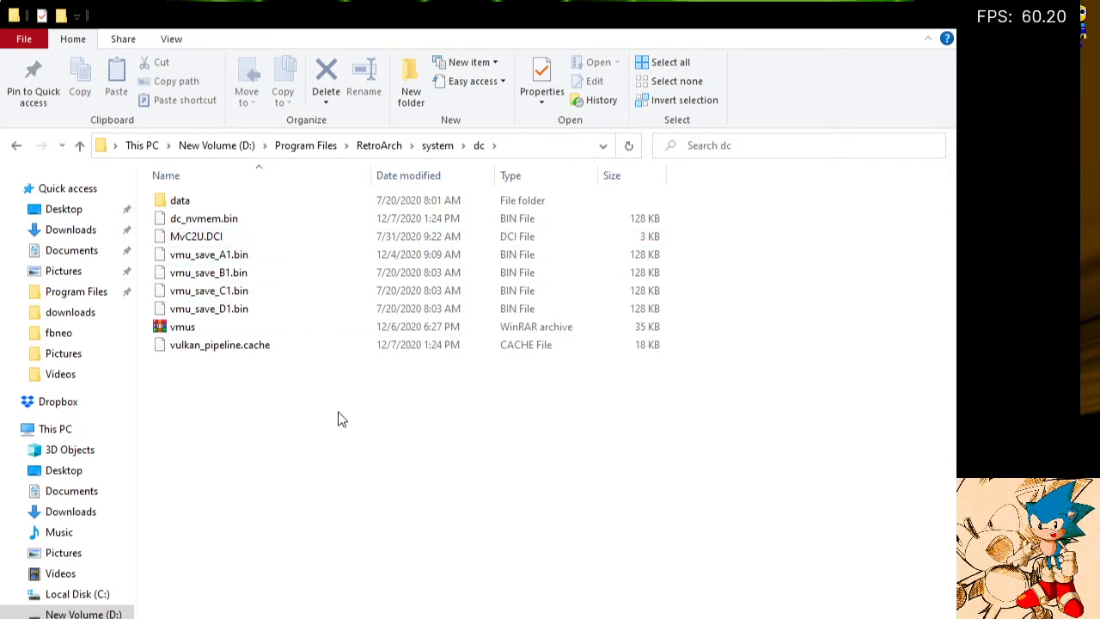
pyautogui.moveTo(325, 397)
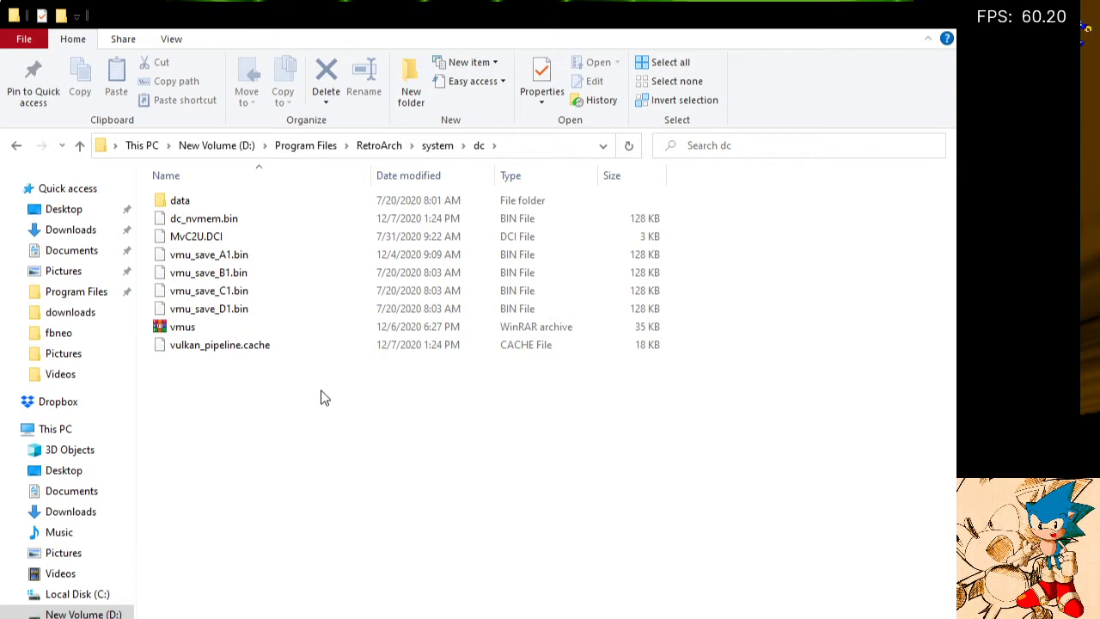
pyautogui.moveTo(270, 423)
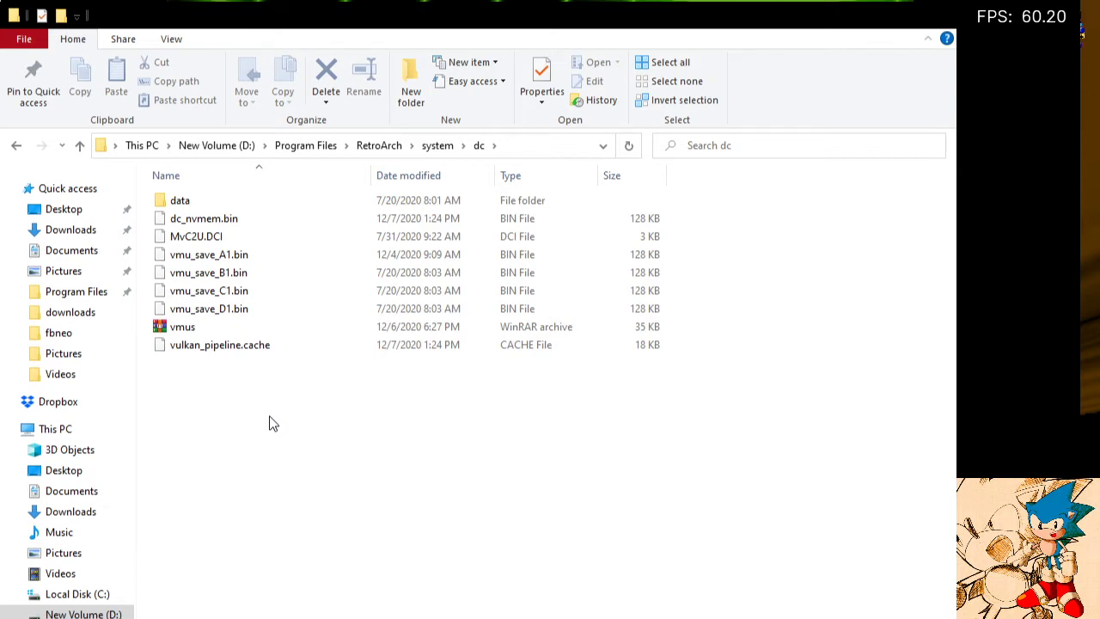
pyautogui.moveTo(266, 394)
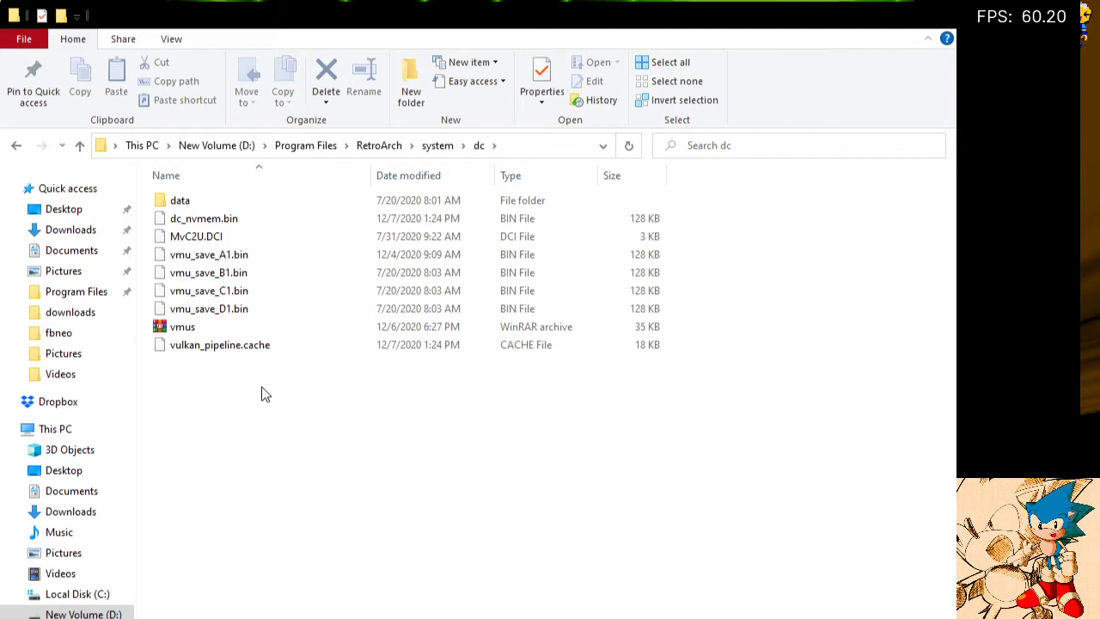